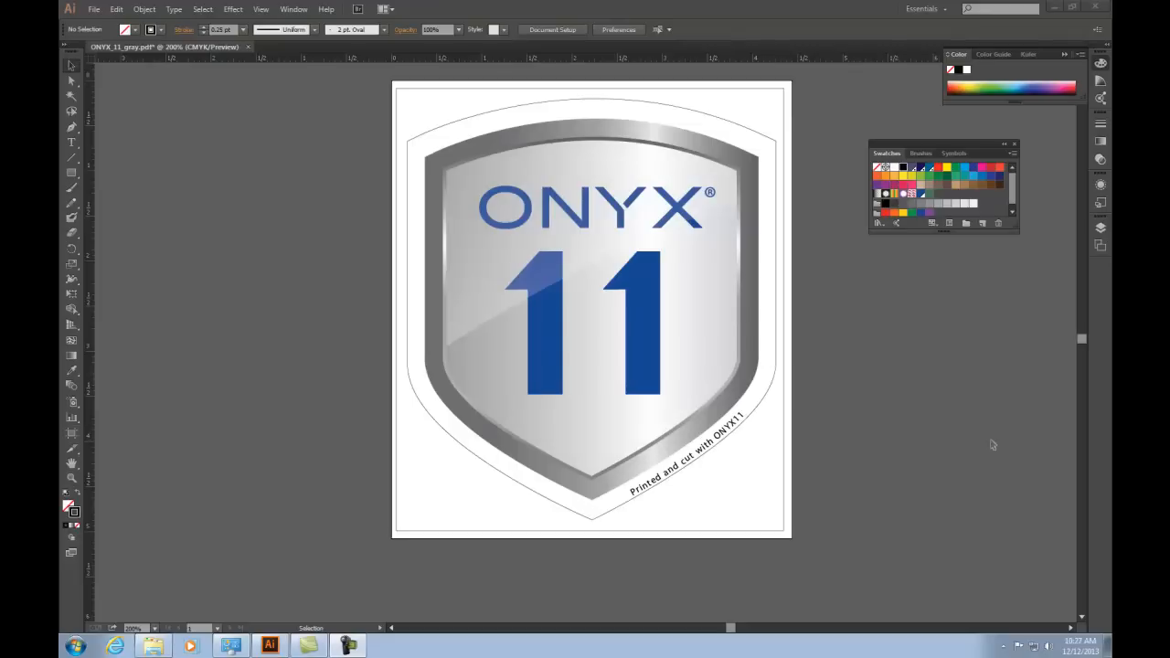
{"action": "mouse_move", "coordinate": [771, 391]}
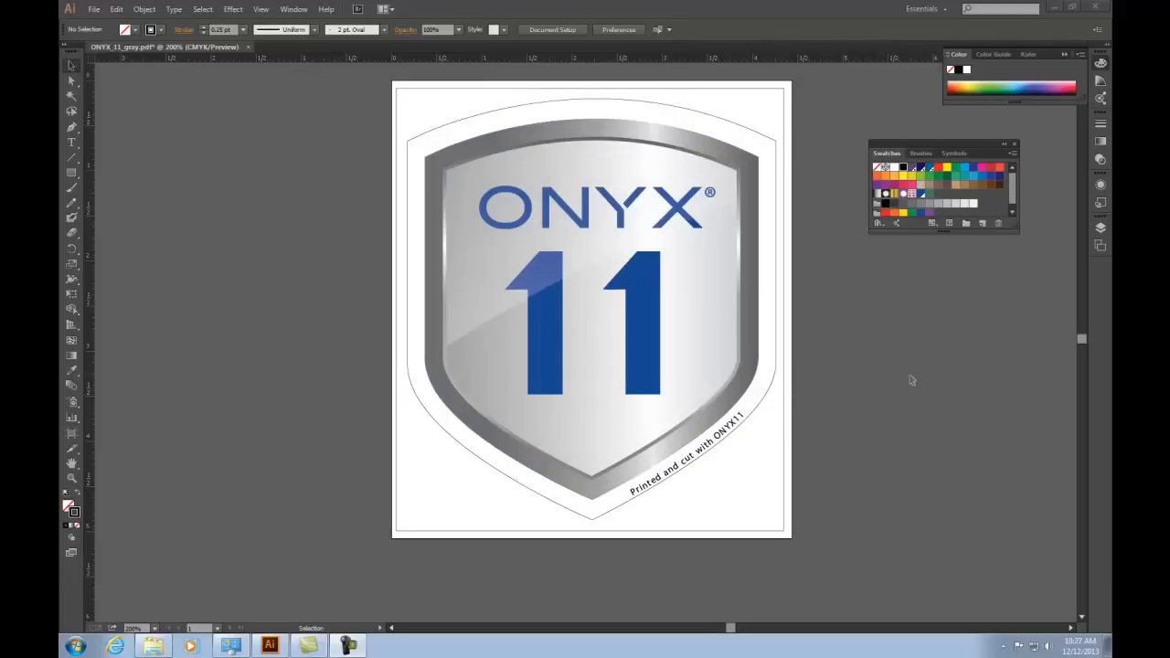
{"action": "mouse_move", "coordinate": [928, 321]}
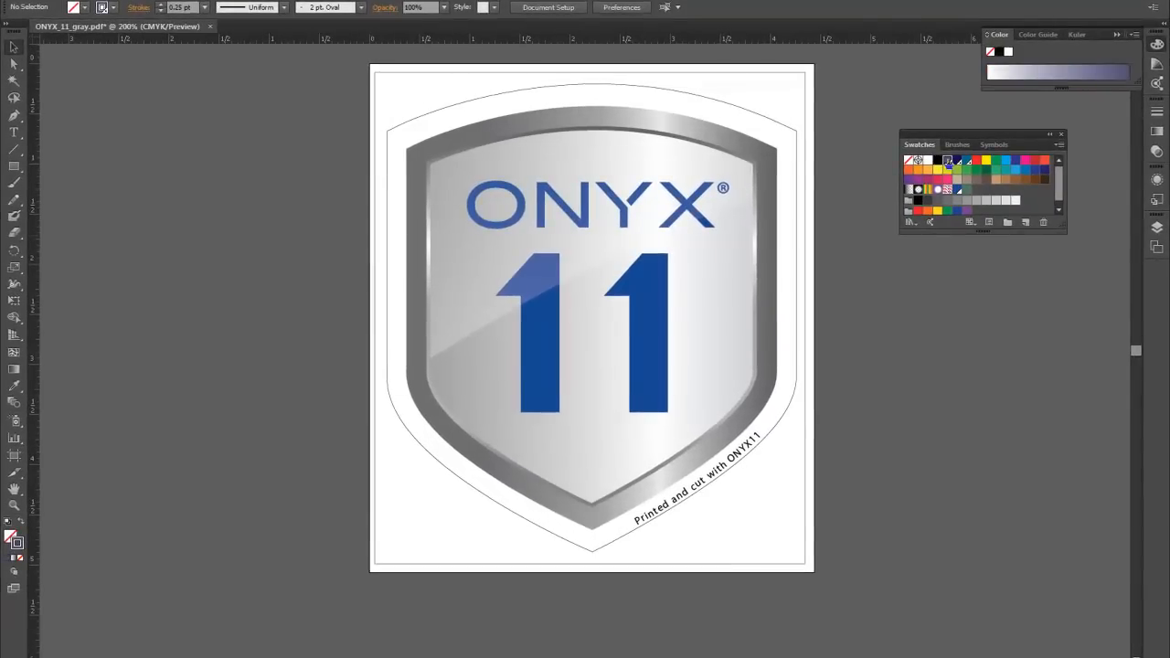
Make CutContourKissCut a spot color swatch with 50% cyan, 50% magenta and 50% black
{"action": "double_click", "coordinate": [919, 160]}
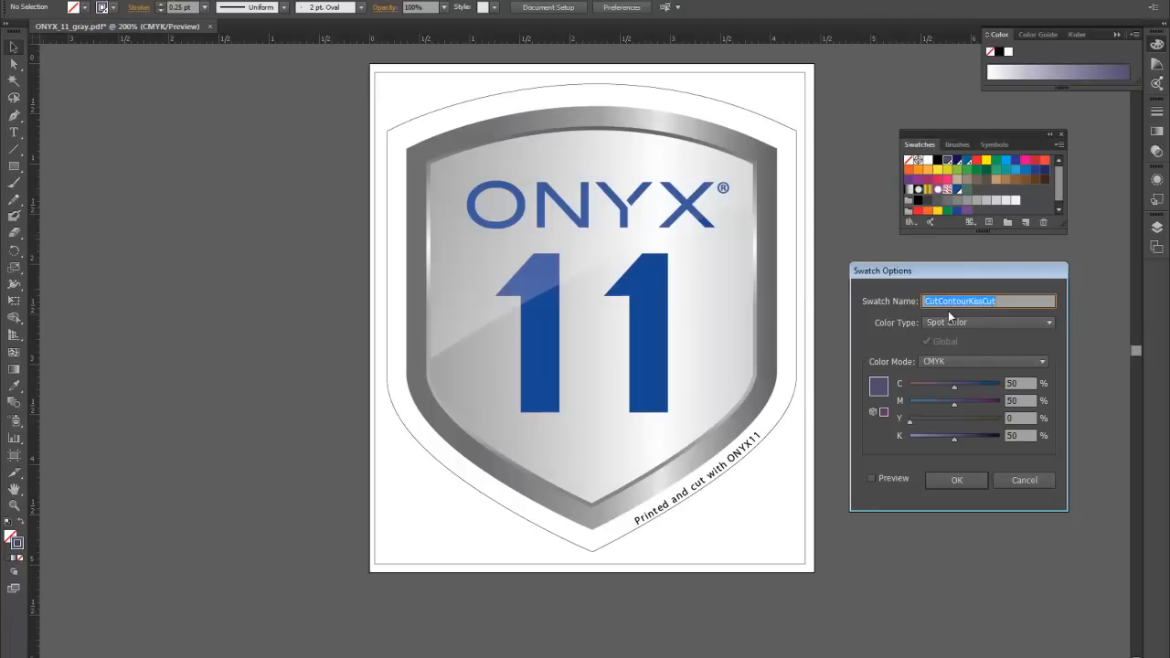
{"action": "left_click", "coordinate": [1024, 480]}
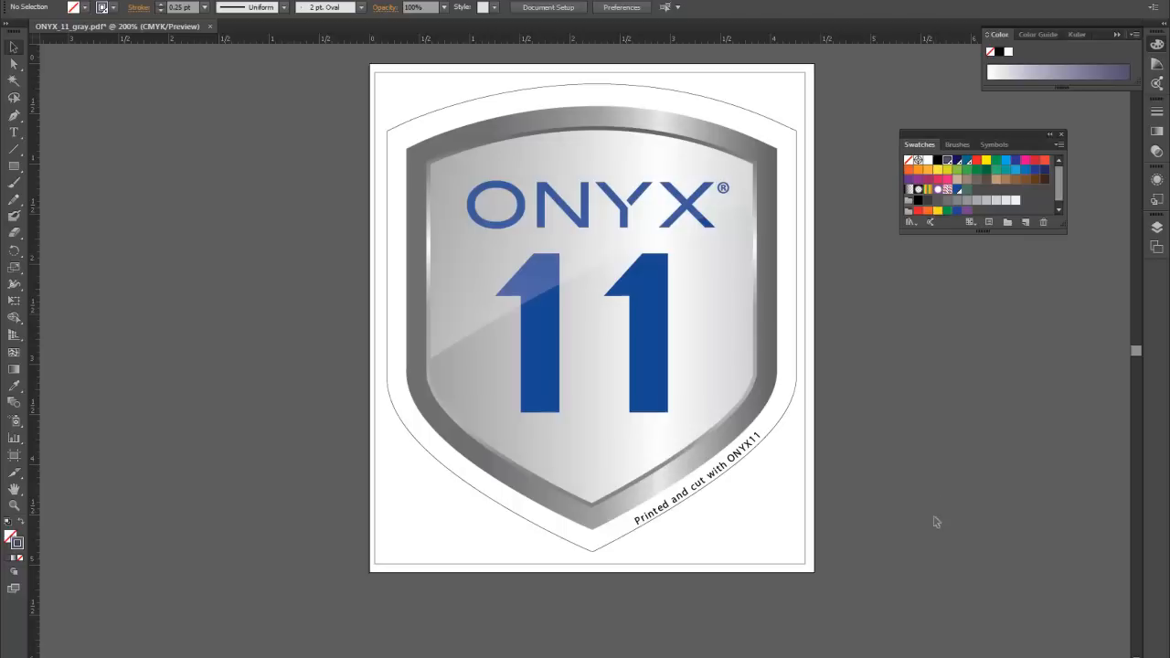
{"action": "mouse_move", "coordinate": [931, 525]}
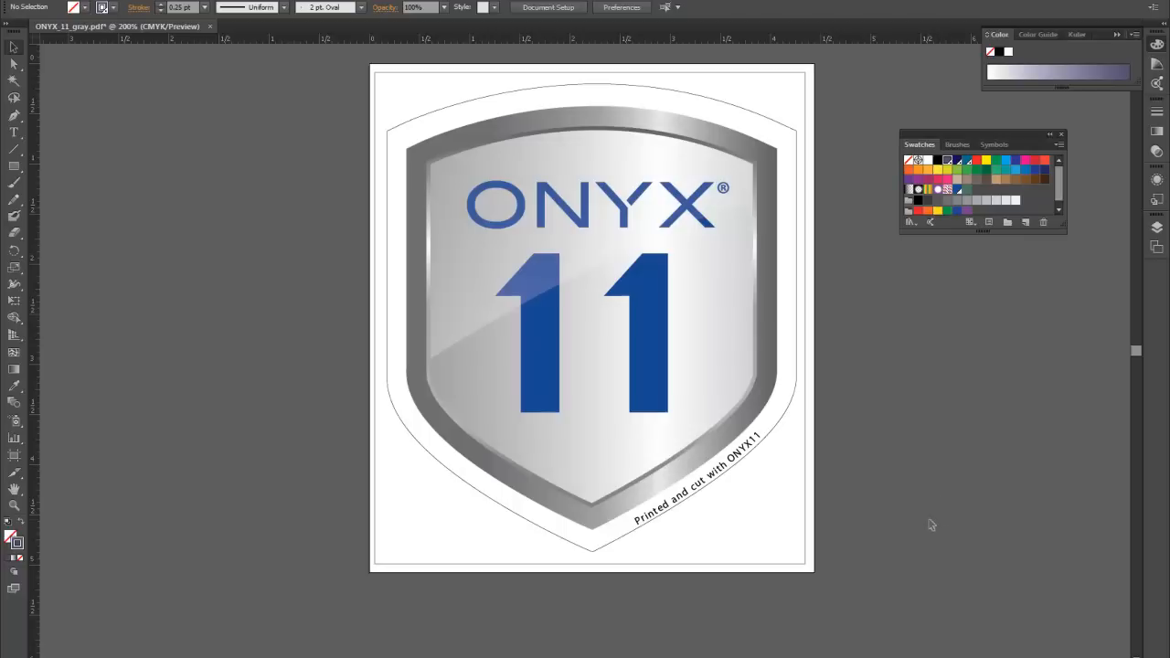
{"action": "mouse_move", "coordinate": [966, 493]}
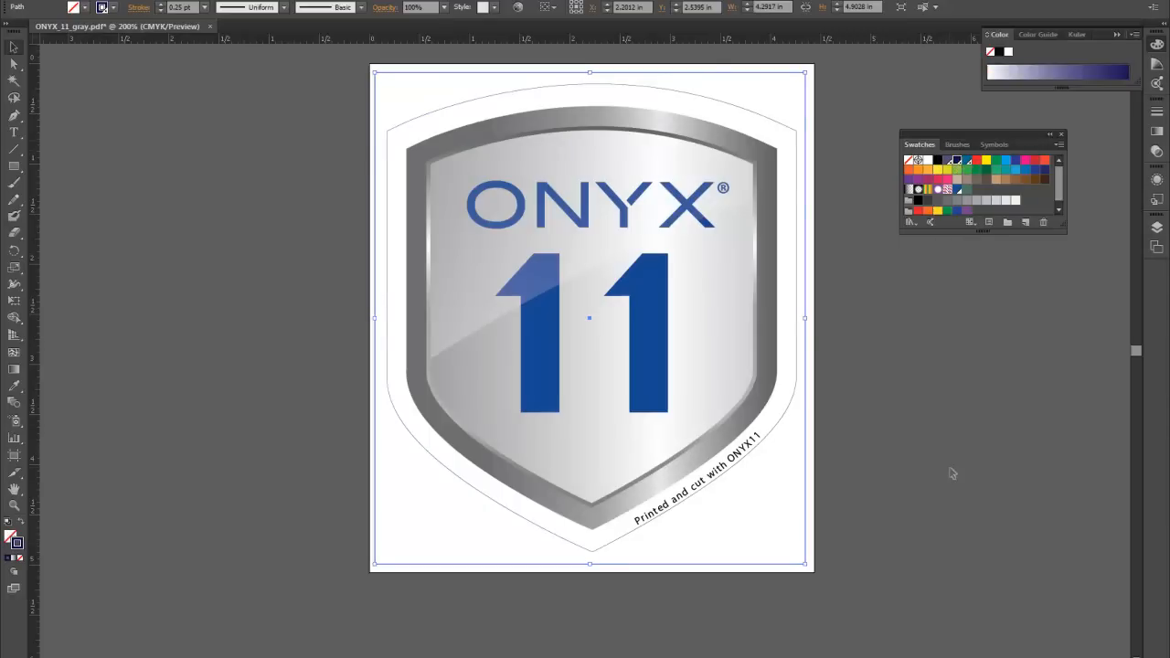
{"action": "mouse_move", "coordinate": [941, 460]}
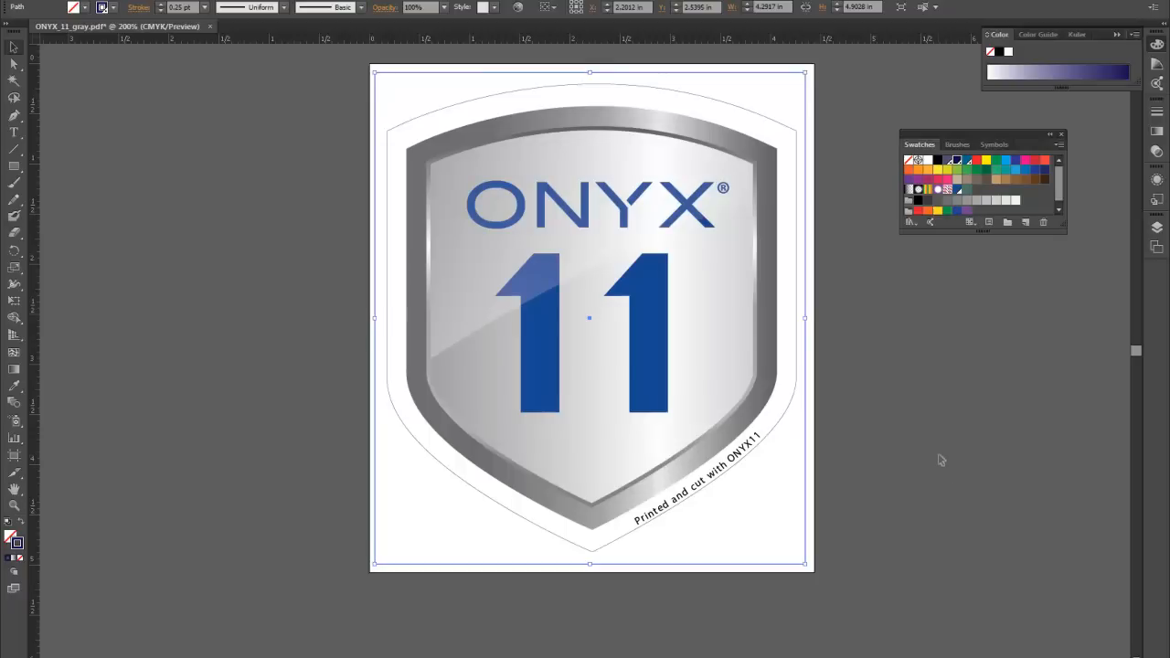